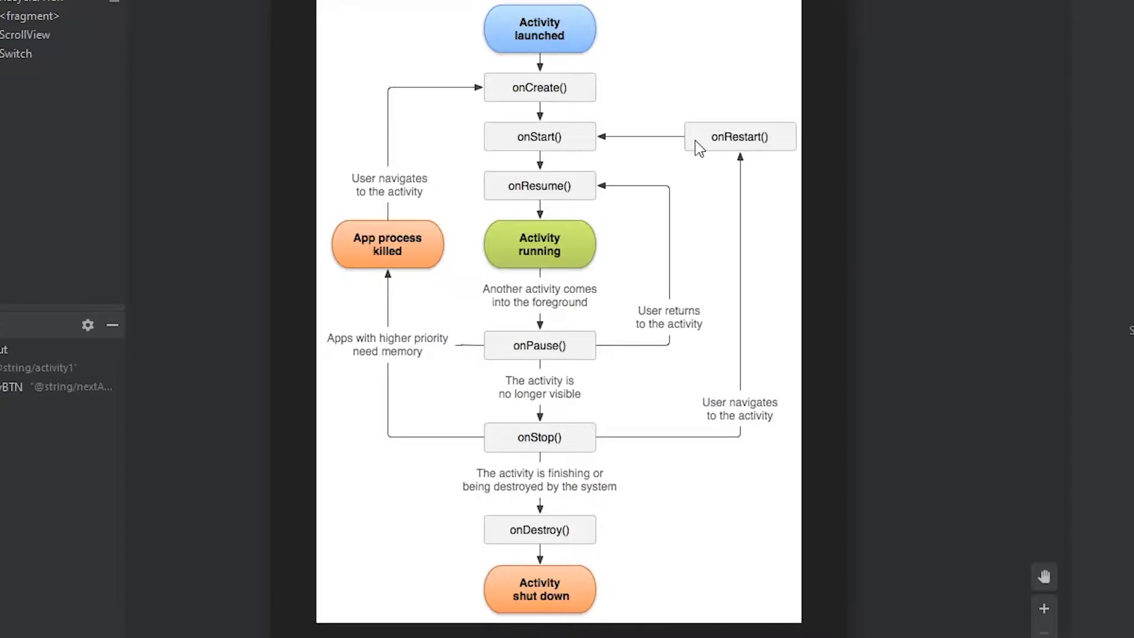
pyautogui.moveTo(335, 91)
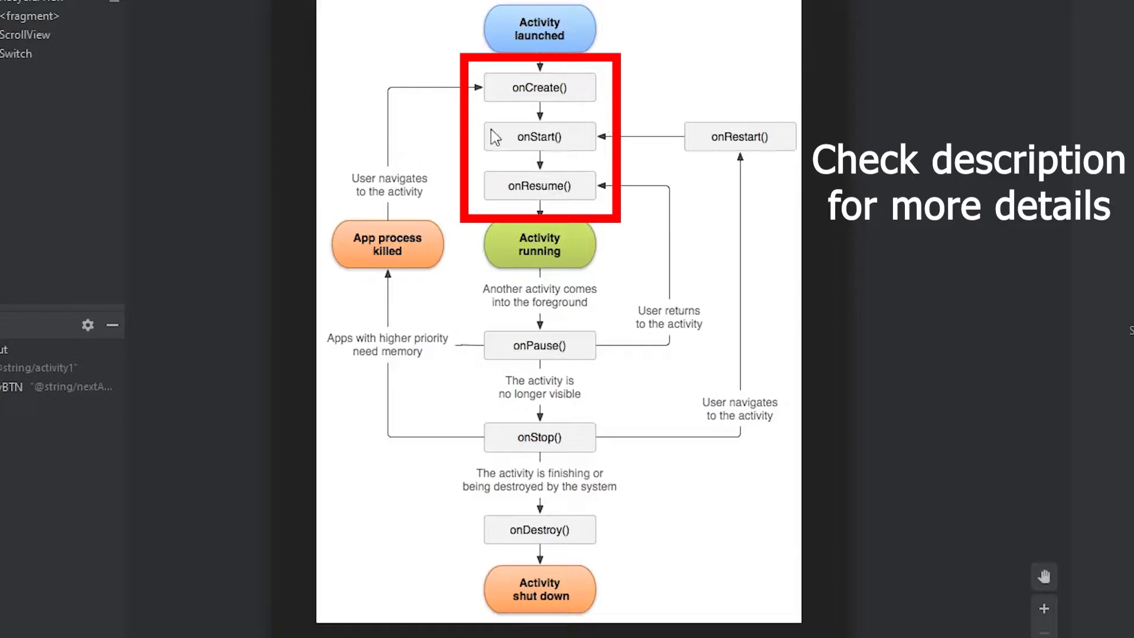
pyautogui.moveTo(635, 147)
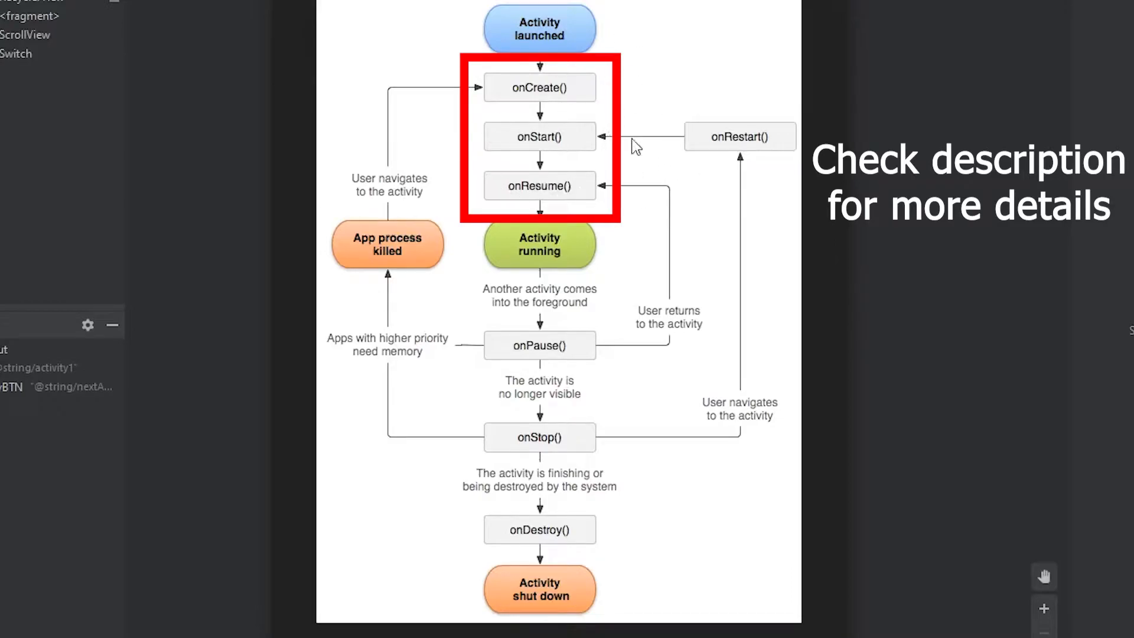
pyautogui.moveTo(525, 144)
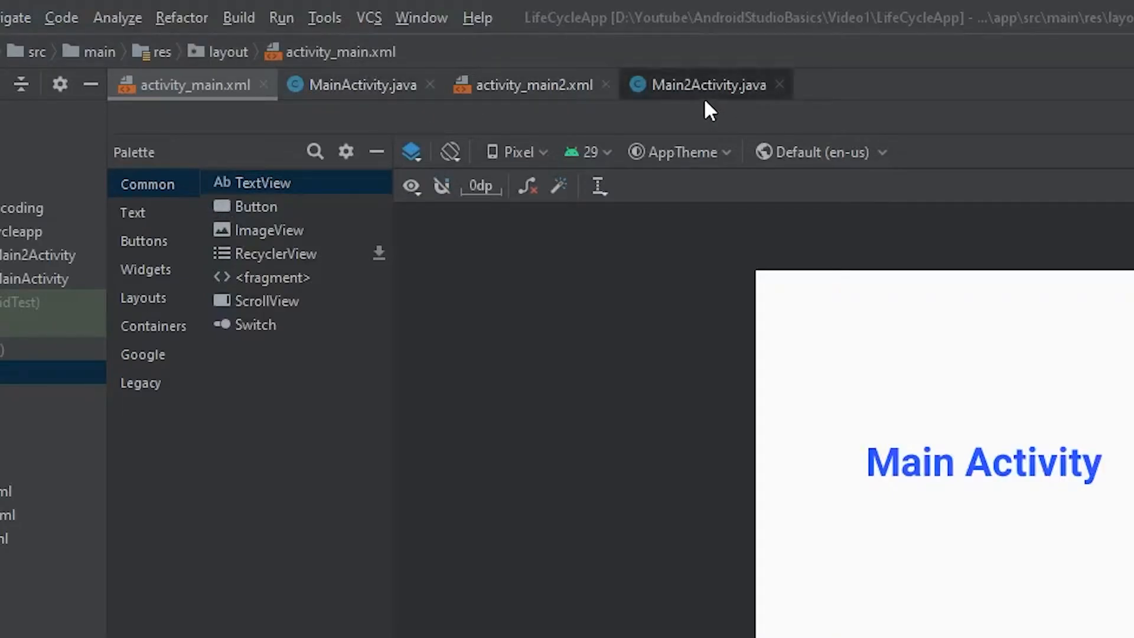
# Show MainActivity.java with the Log.i calls in onCreate and onStart
pyautogui.click(359, 85)
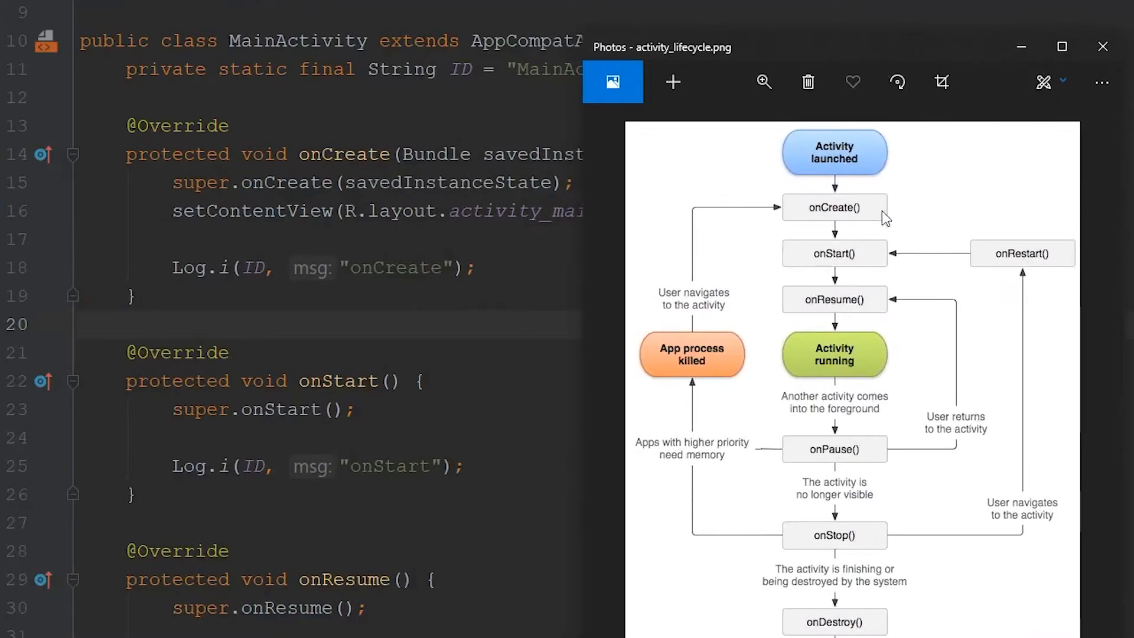
pyautogui.moveTo(844, 76)
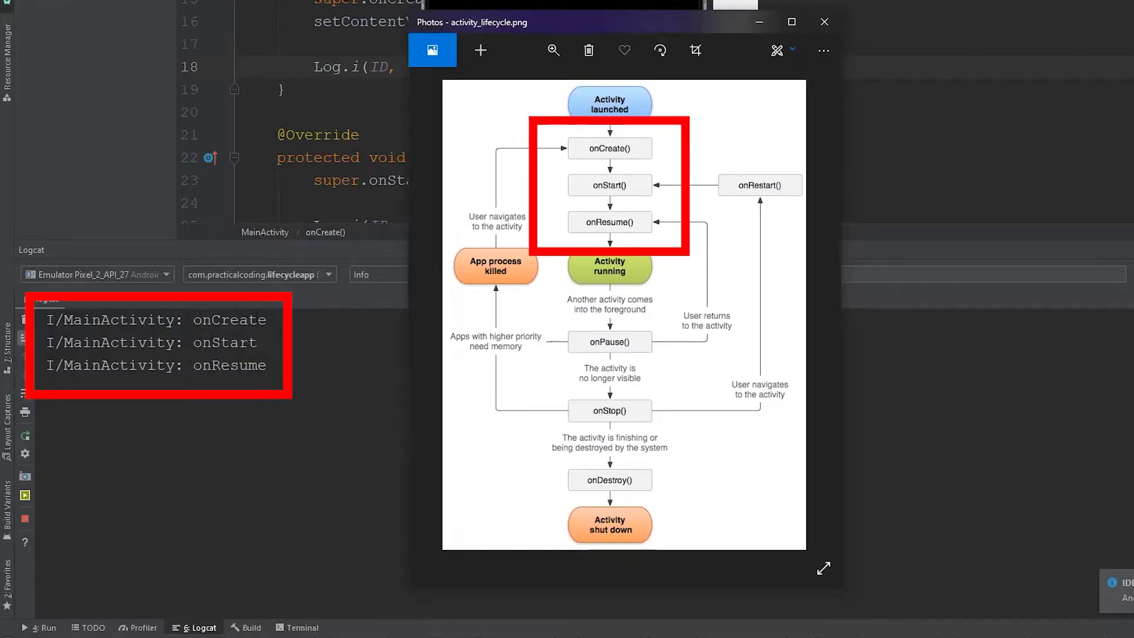
pyautogui.moveTo(656, 149)
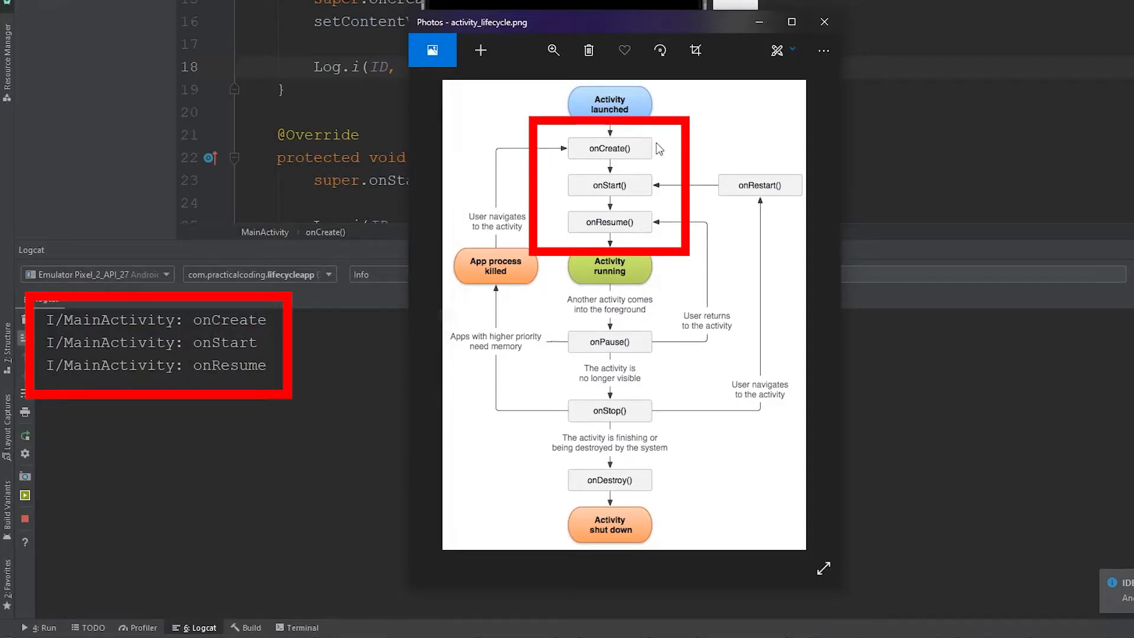
pyautogui.moveTo(693, 224)
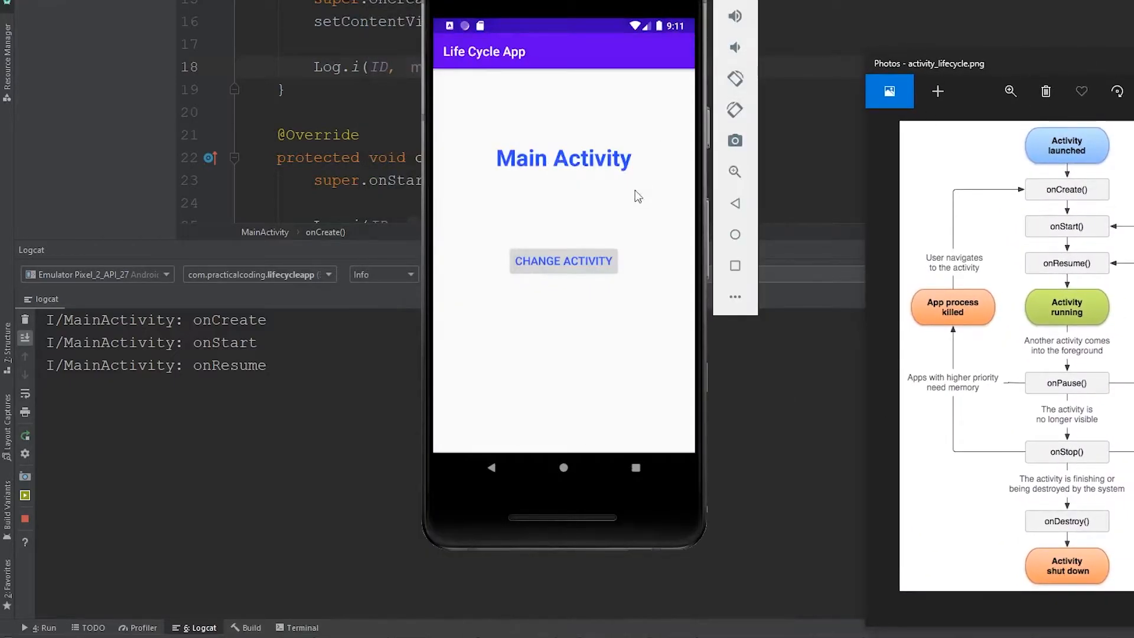
pyautogui.moveTo(564, 280)
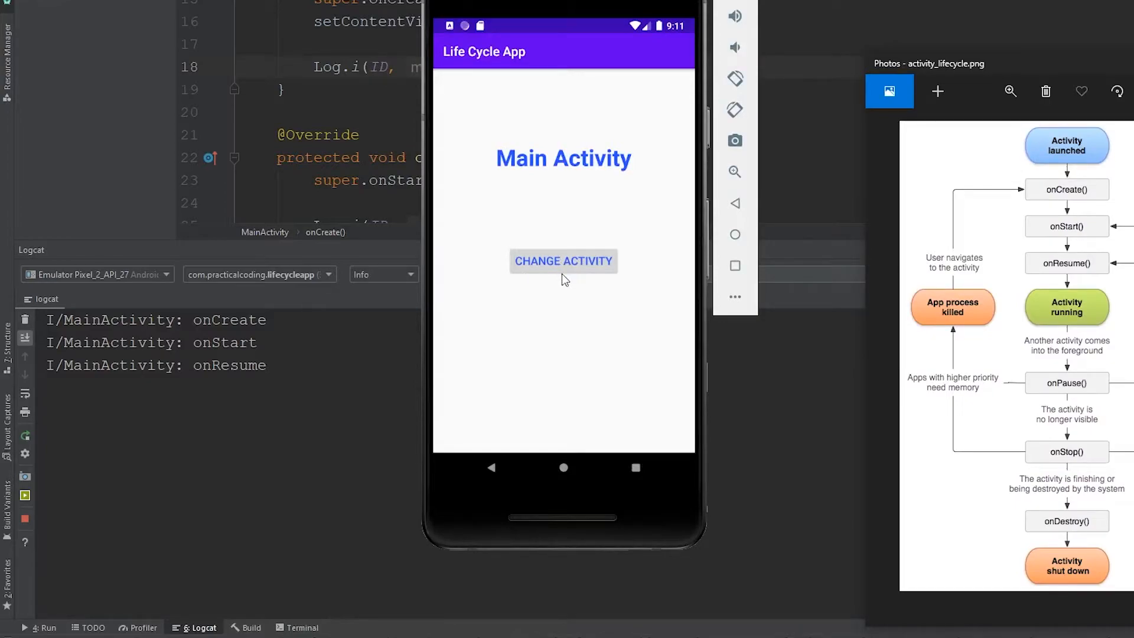
# Tap CHANGE ACTIVITY to switch the emulator app to Activity 2
pyautogui.click(563, 262)
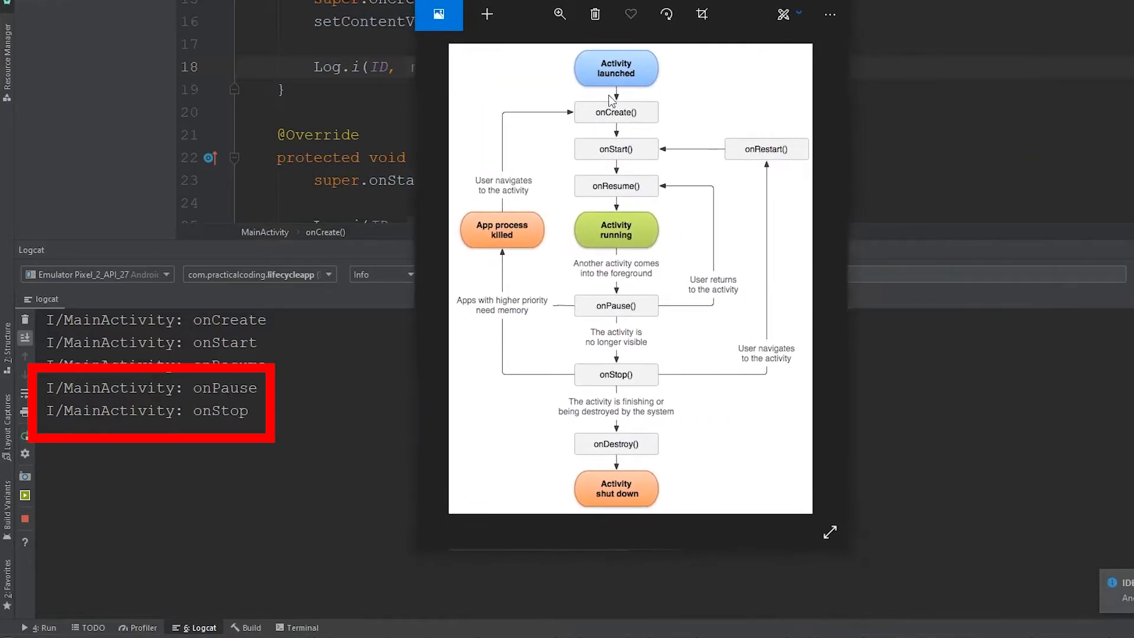
pyautogui.moveTo(612, 251)
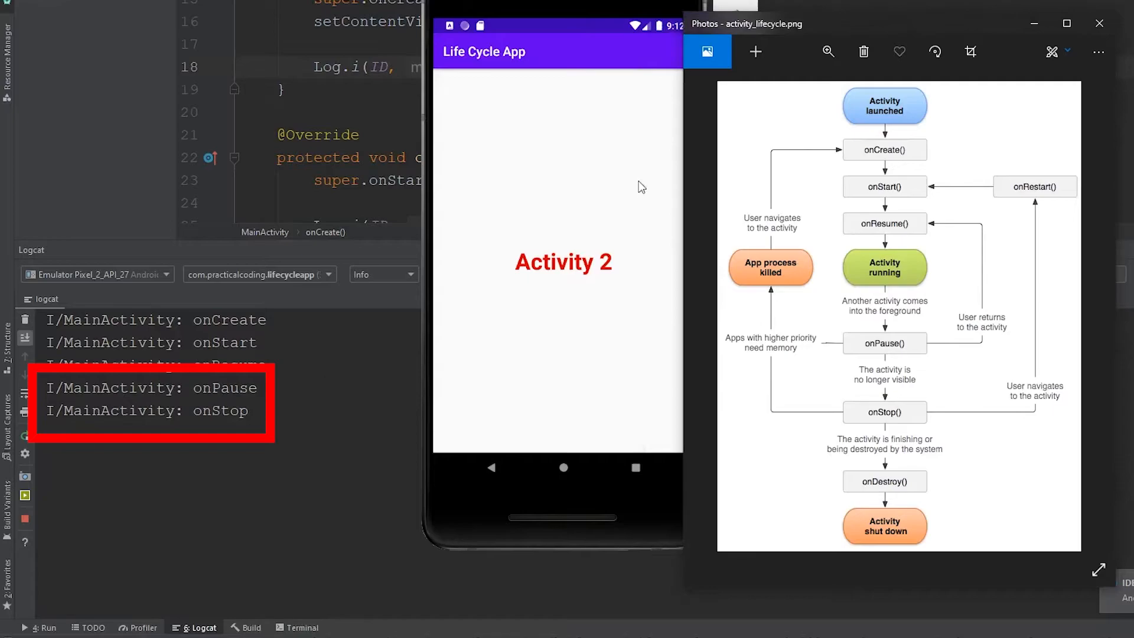
pyautogui.moveTo(629, 119)
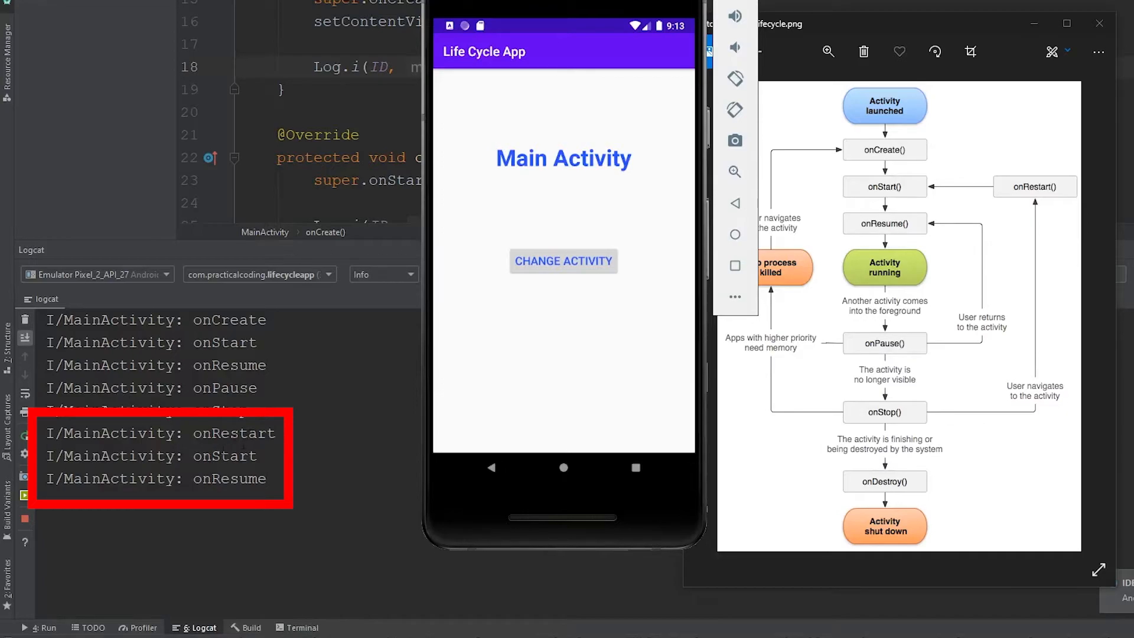
pyautogui.moveTo(961, 35)
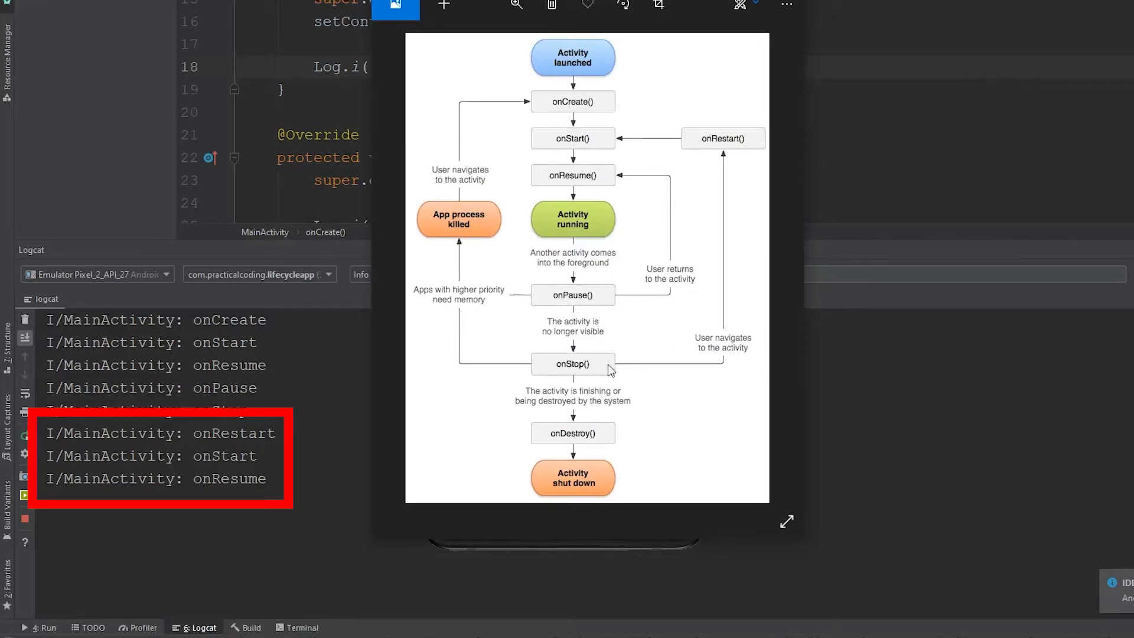
pyautogui.moveTo(754, 171)
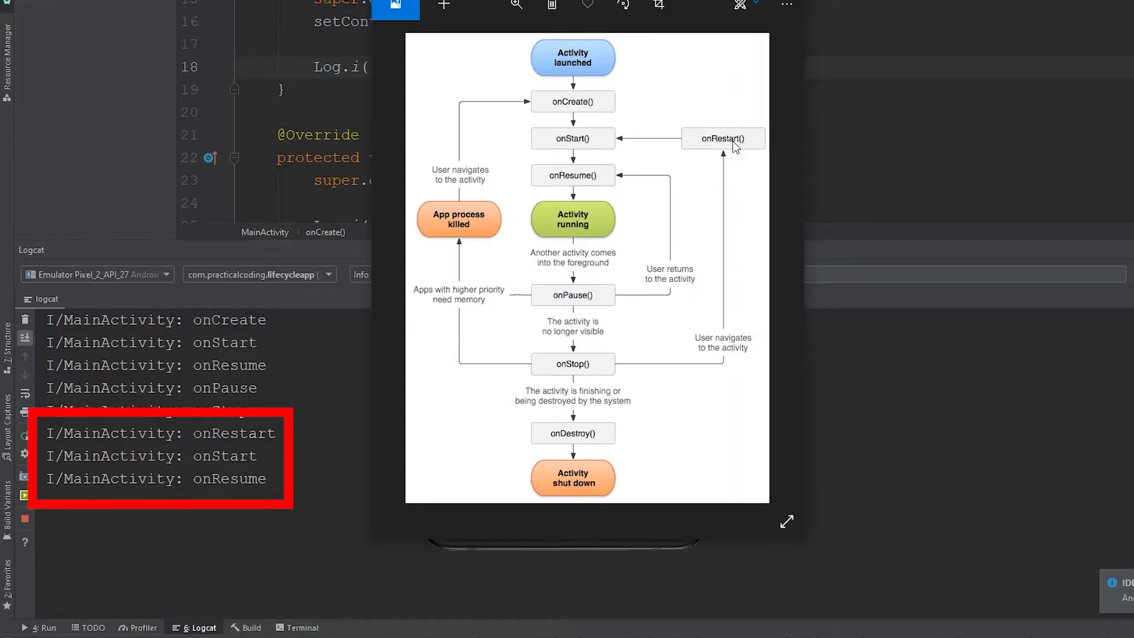
pyautogui.moveTo(535, 208)
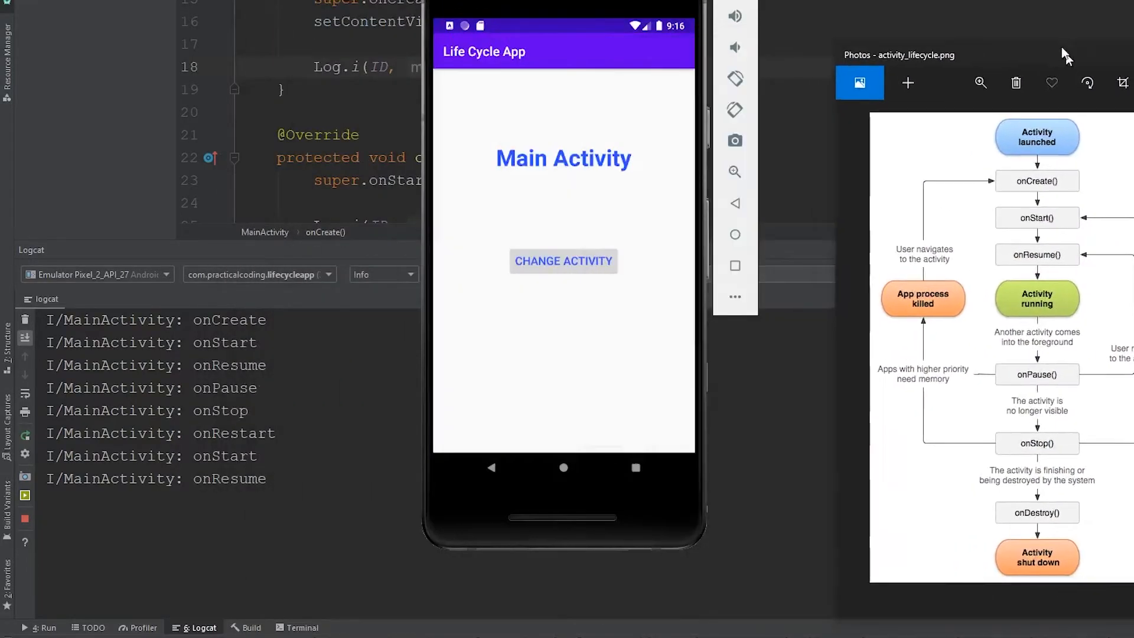
# Background Life Cycle App via Home and reopen it from the launcher
pyautogui.click(563, 467)
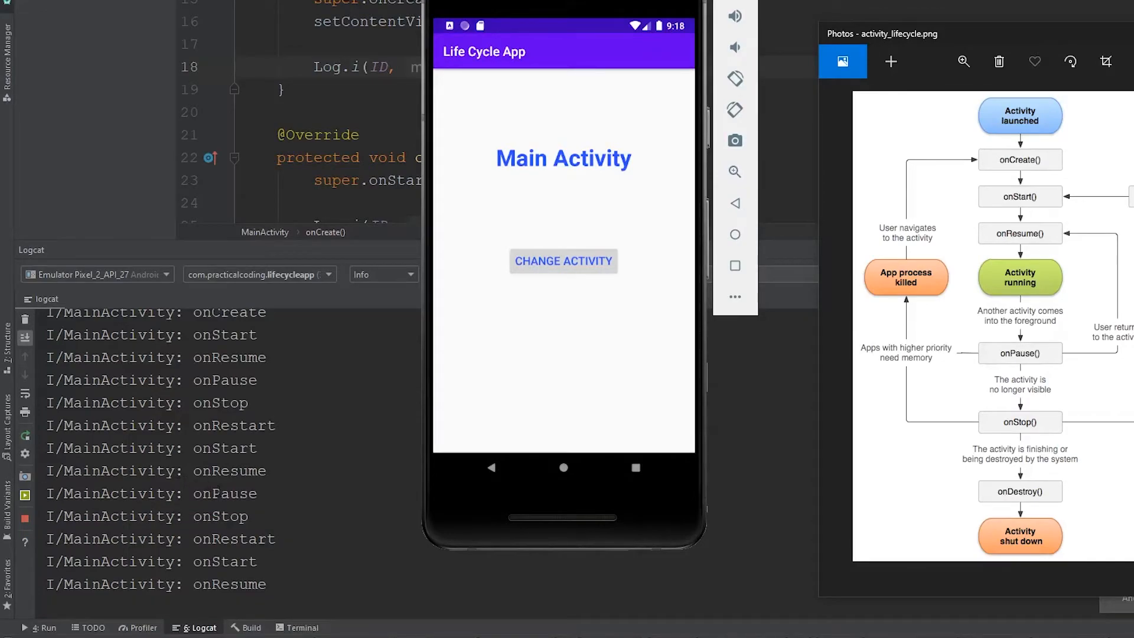
pyautogui.click(563, 261)
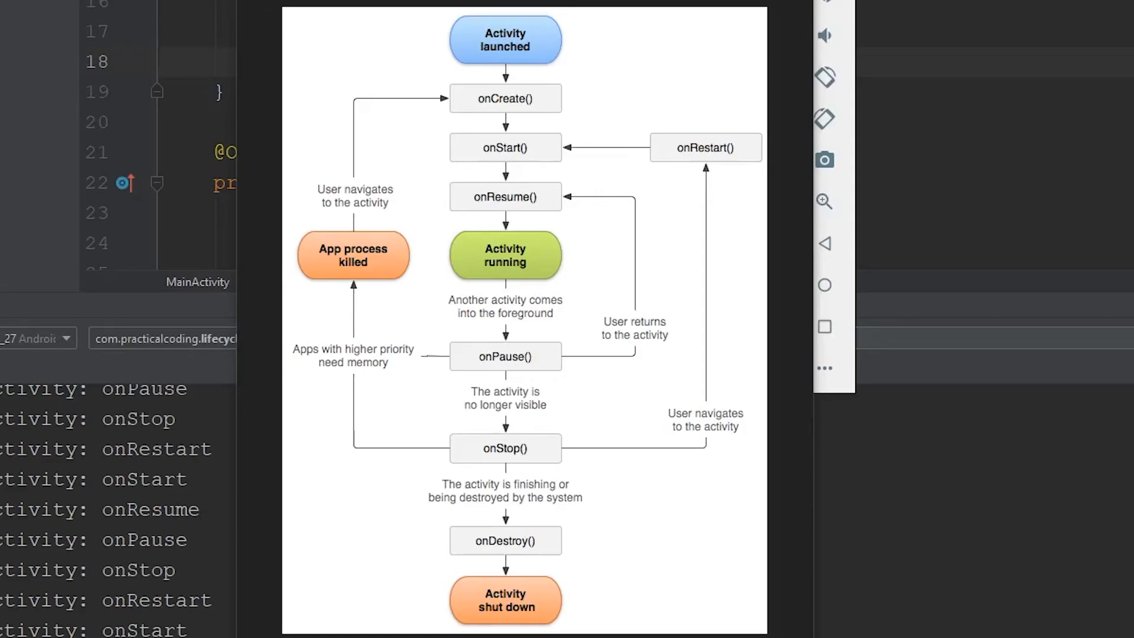
pyautogui.moveTo(420, 460)
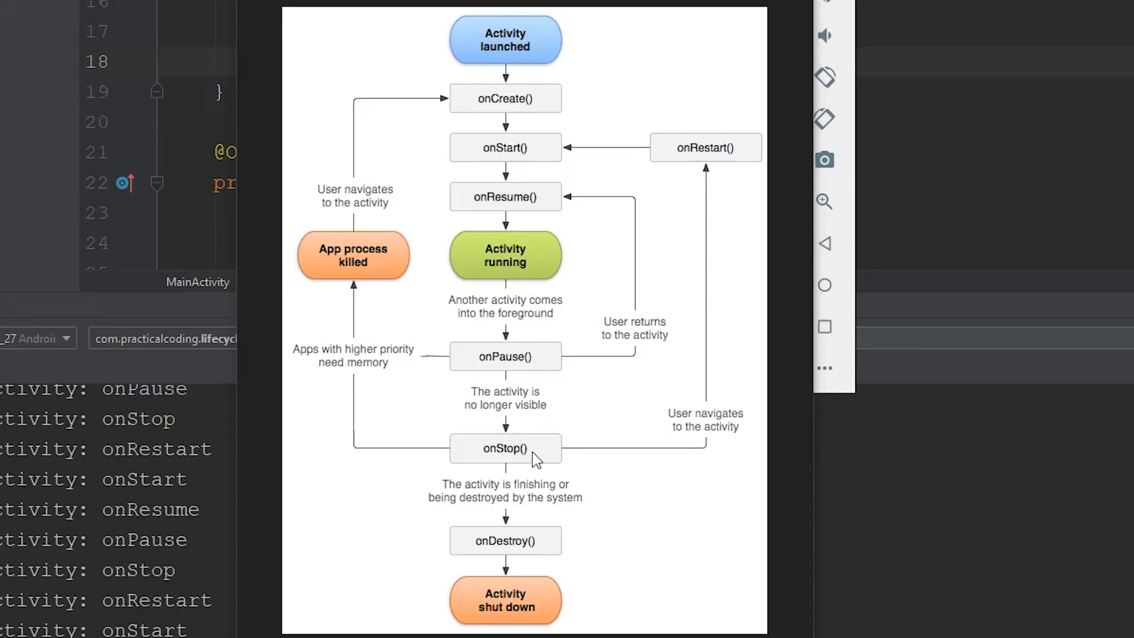
pyautogui.moveTo(200, 300)
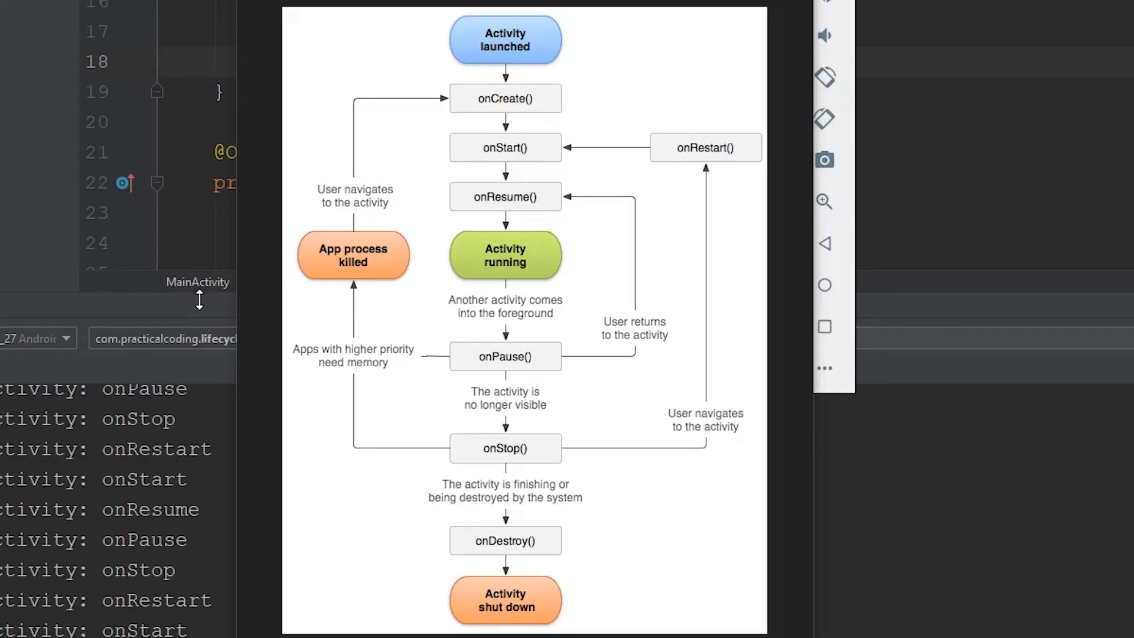